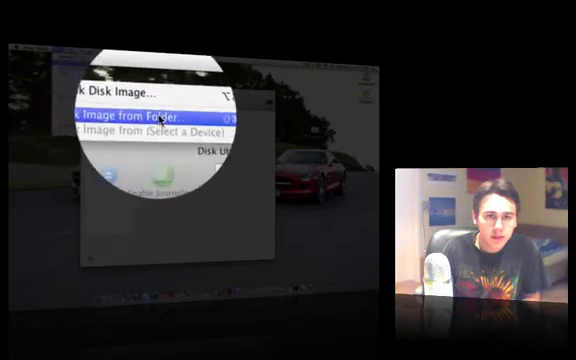
# - Start a new disk image from the privet folder on the Desktop
pyautogui.click(150, 102)
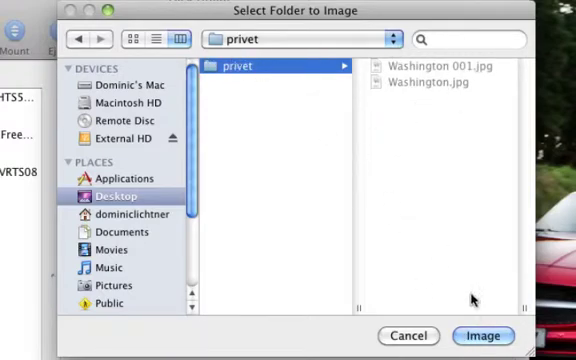
pyautogui.click(484, 336)
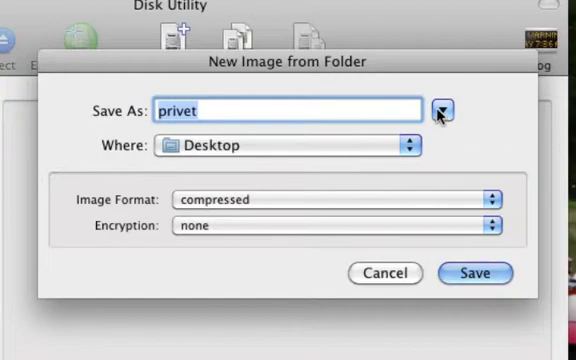
# - Choose 128-bit AES encryption for privet.dmg and proceed to its password prompt
pyautogui.click(438, 112)
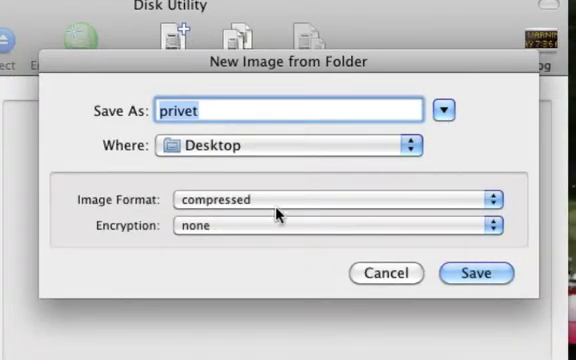
pyautogui.moveTo(156, 90)
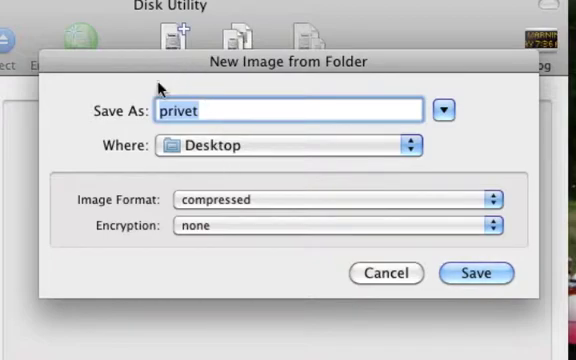
pyautogui.moveTo(488, 234)
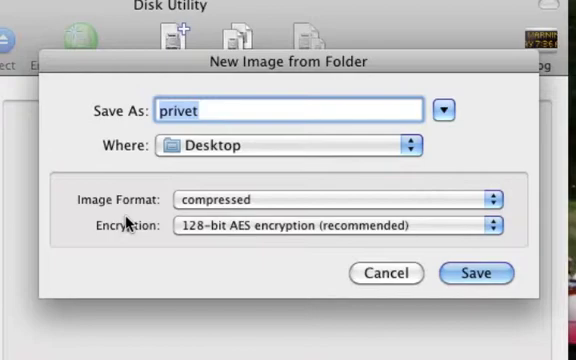
pyautogui.moveTo(256, 242)
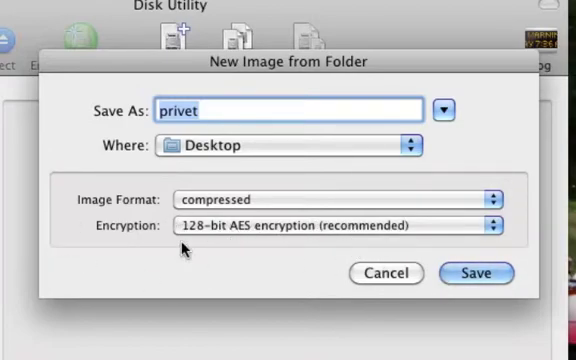
pyautogui.click(476, 272)
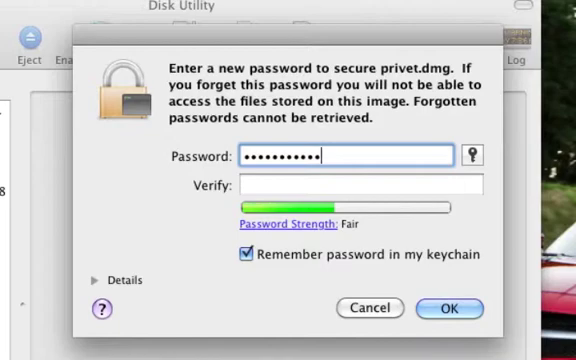
# - Re-enter and verify a short password, keep it out of the keychain, and create privet.dmg
pyautogui.press('backspace')
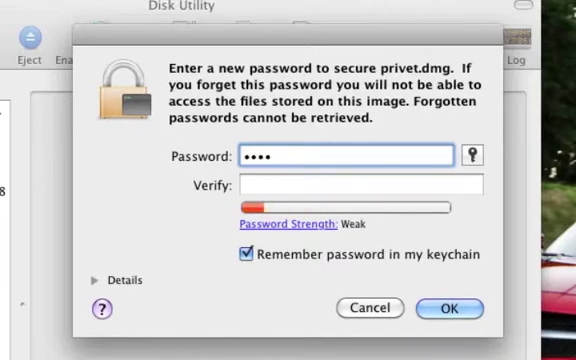
pyautogui.click(350, 188)
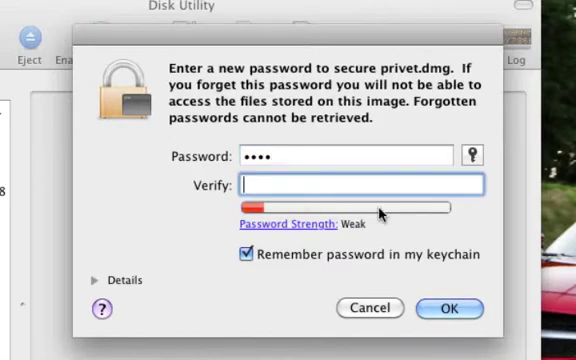
pyautogui.write('••••')
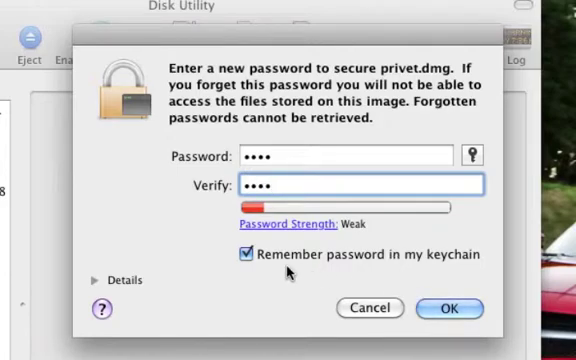
pyautogui.moveTo(484, 258)
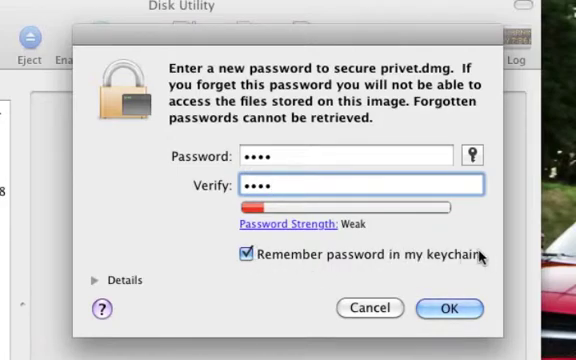
pyautogui.click(248, 254)
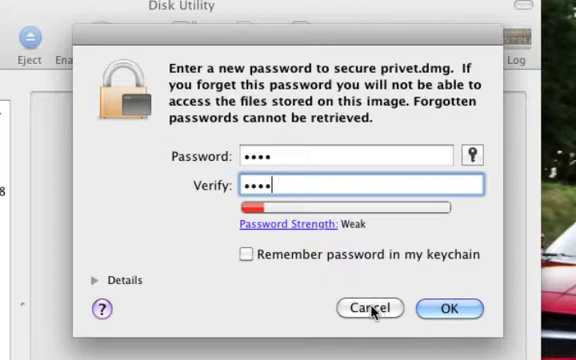
pyautogui.moveTo(408, 234)
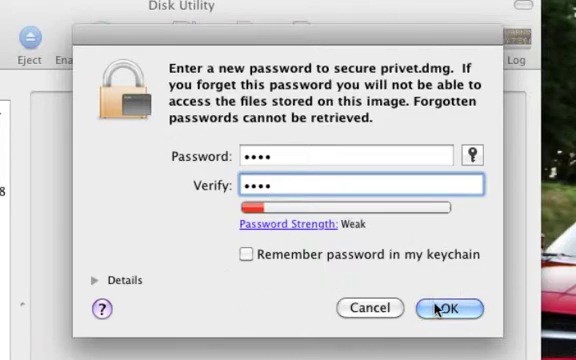
pyautogui.click(444, 308)
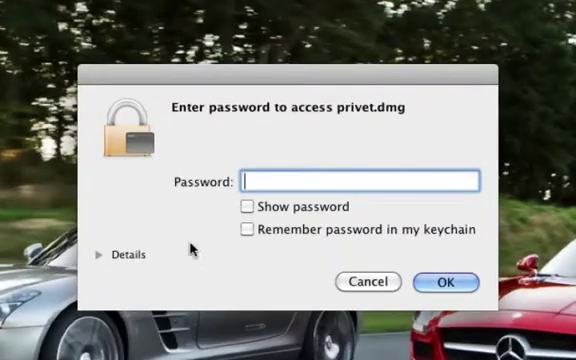
pyautogui.click(252, 206)
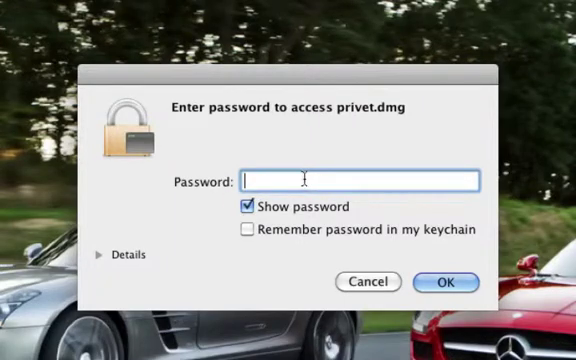
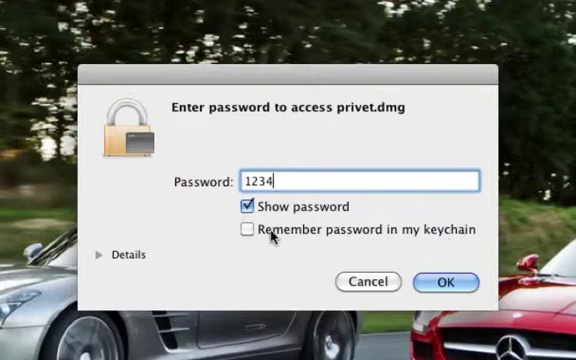
pyautogui.moveTo(520, 240)
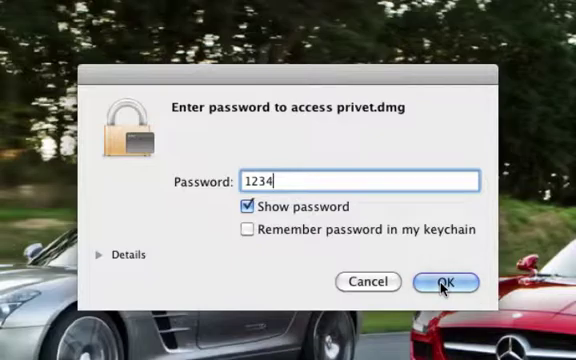
pyautogui.click(444, 282)
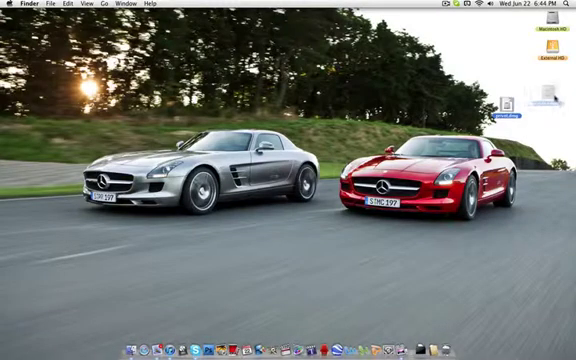
# - Show the Trash's context menu in the Dock
pyautogui.rightClick(560, 344)
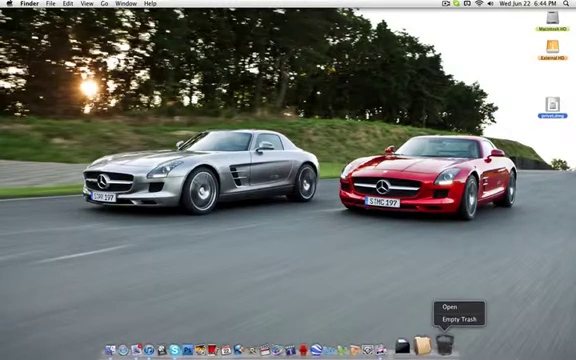